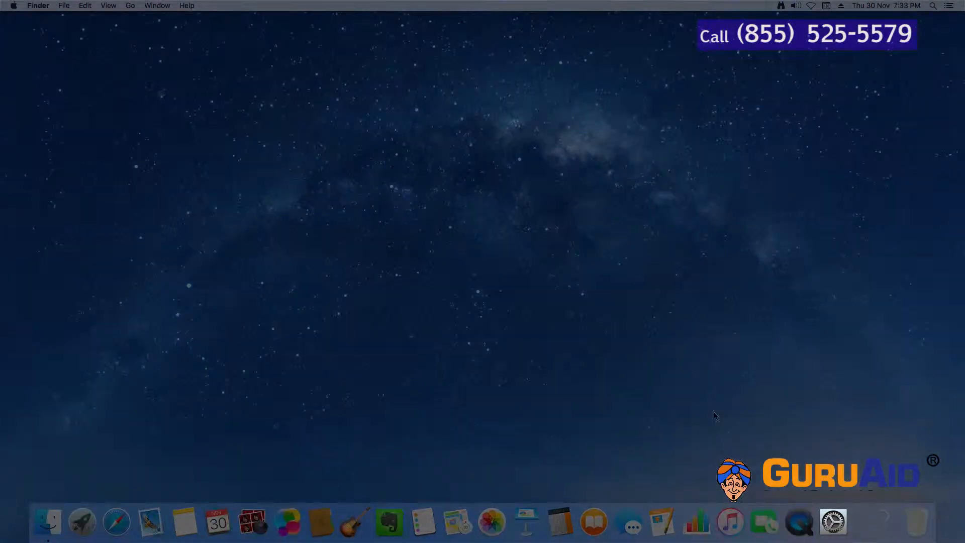
{"action": "mouse_move", "coordinate": [833, 522]}
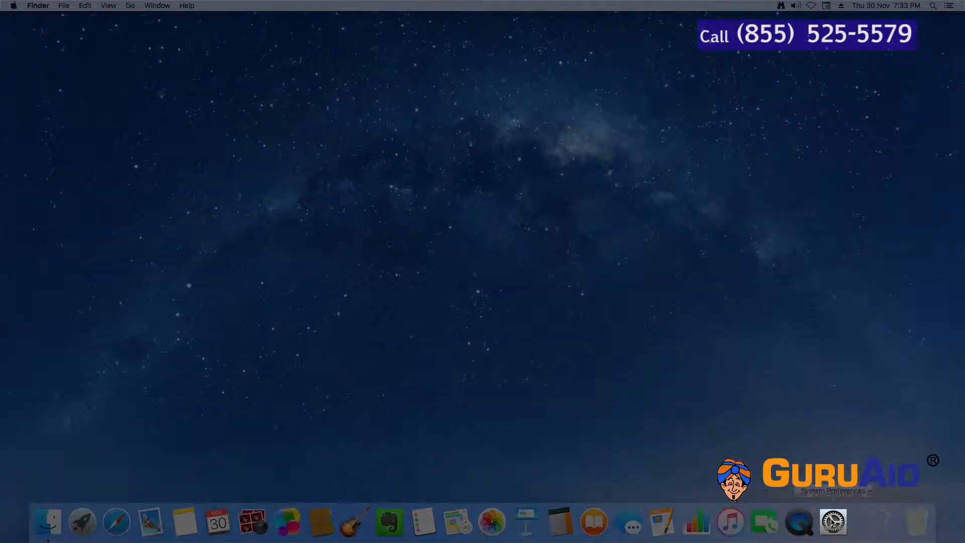
Launch System Preferences from the Dock and go to the Users & Groups pane.
{"action": "left_click", "coordinate": [832, 522]}
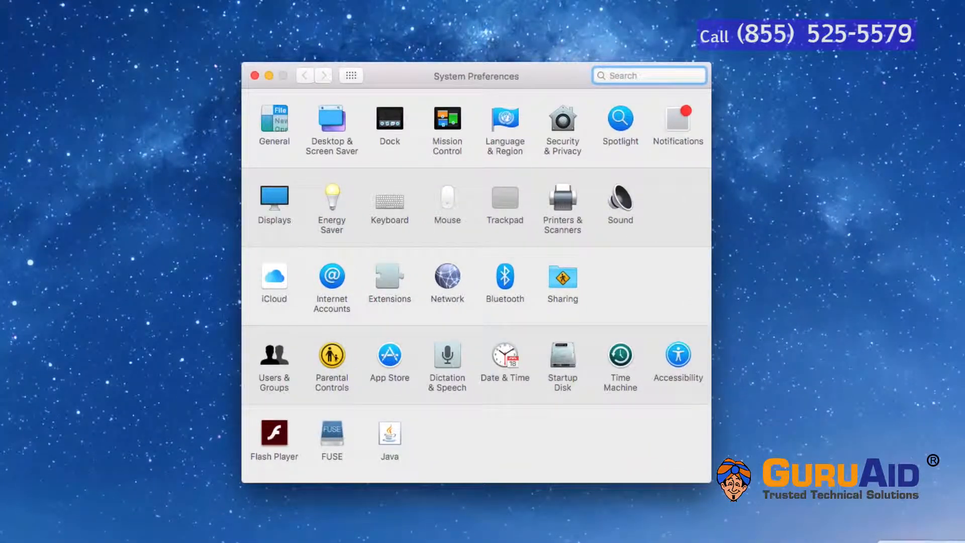
{"action": "left_click", "coordinate": [273, 363]}
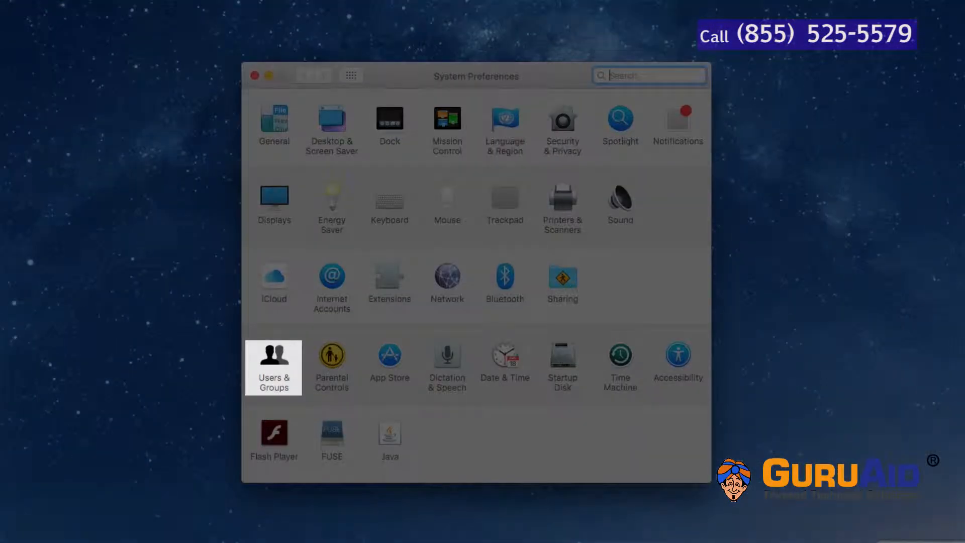
{"action": "left_click", "coordinate": [274, 362]}
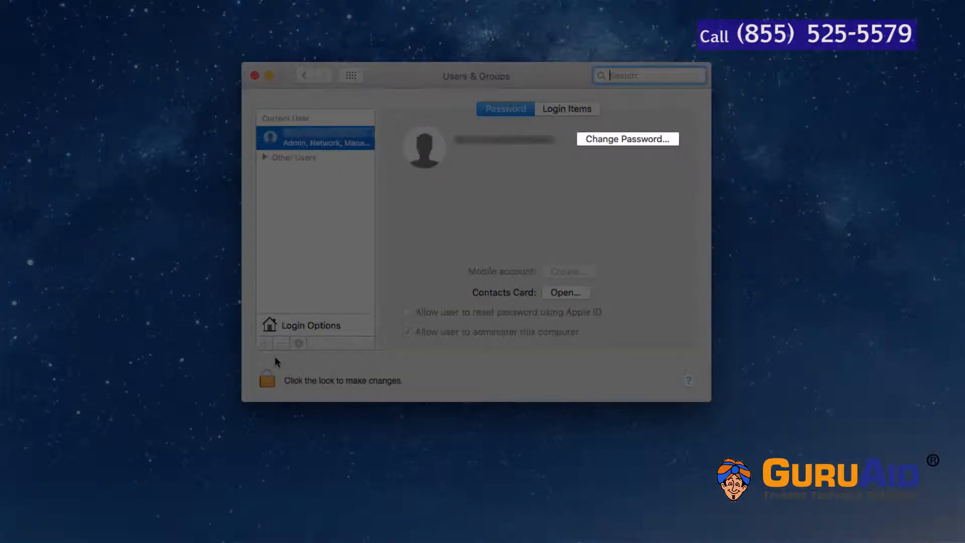
In the Change Password sheet, enter the old password and a new password.
{"action": "left_click", "coordinate": [627, 139]}
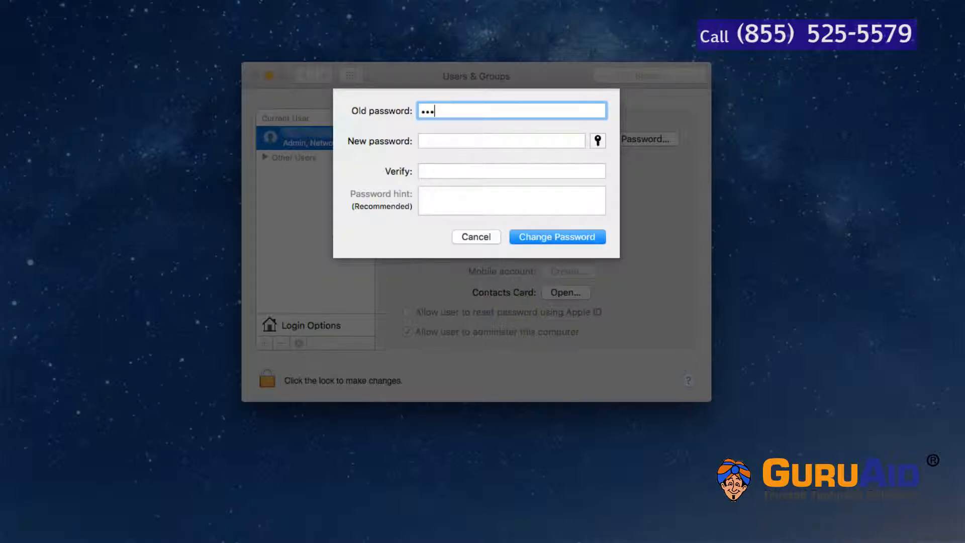
{"action": "type", "text": "password"}
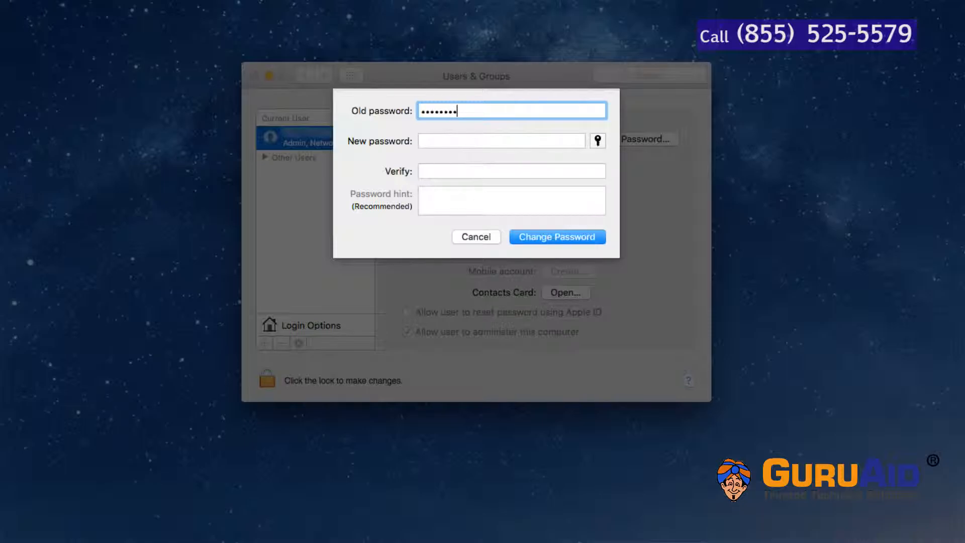
{"action": "left_click", "coordinate": [501, 141]}
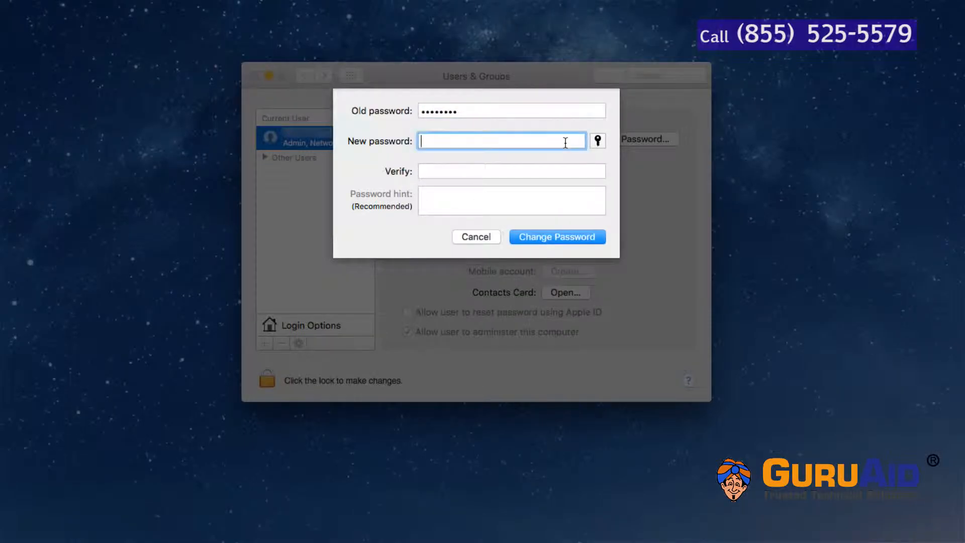
{"action": "type", "text": "••••"}
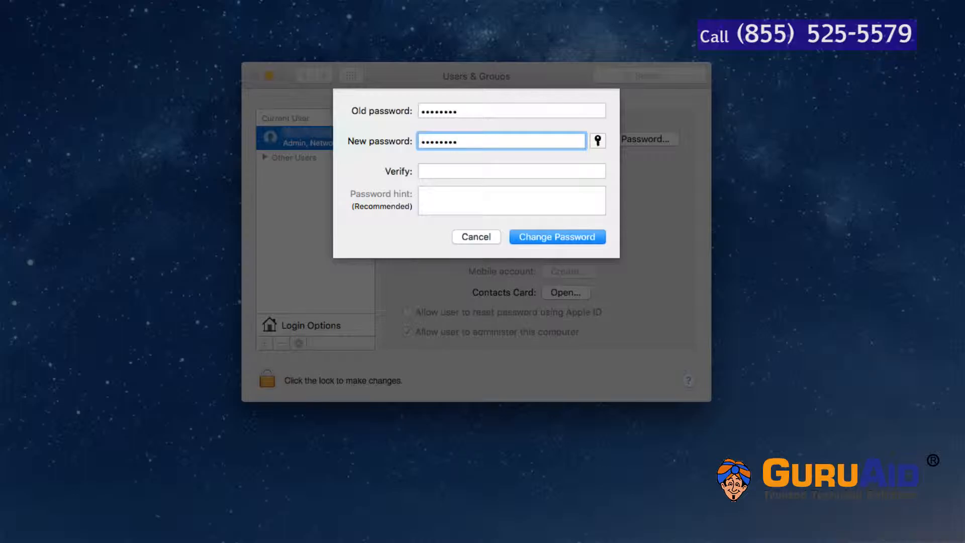
Retype the new password to verify, add the hint 'Mac', and submit the change.
{"action": "left_click", "coordinate": [511, 171]}
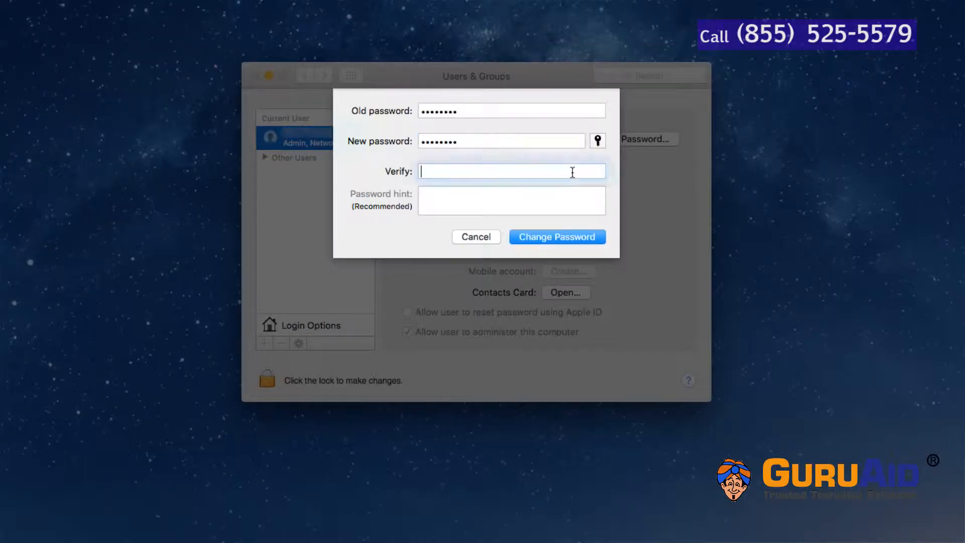
{"action": "type", "text": "••••"}
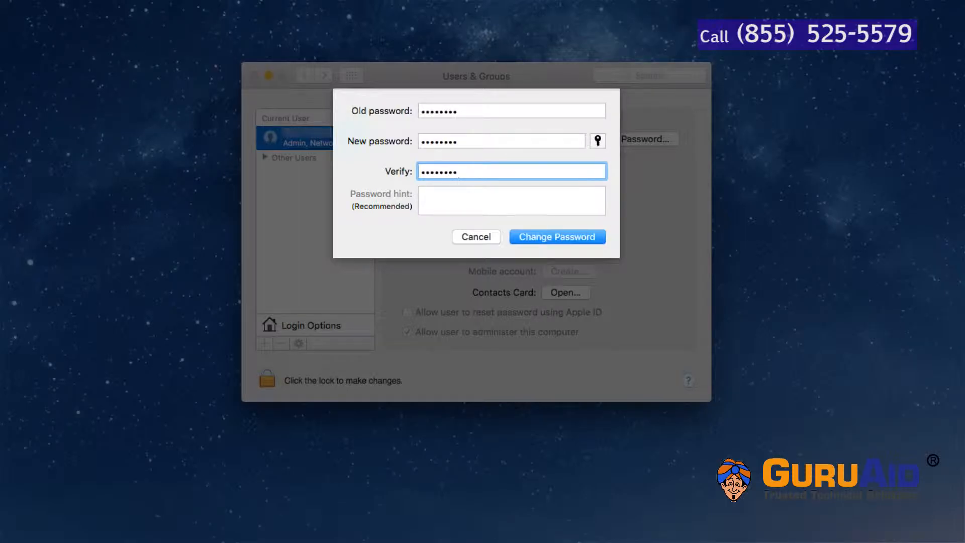
{"action": "left_click", "coordinate": [511, 200]}
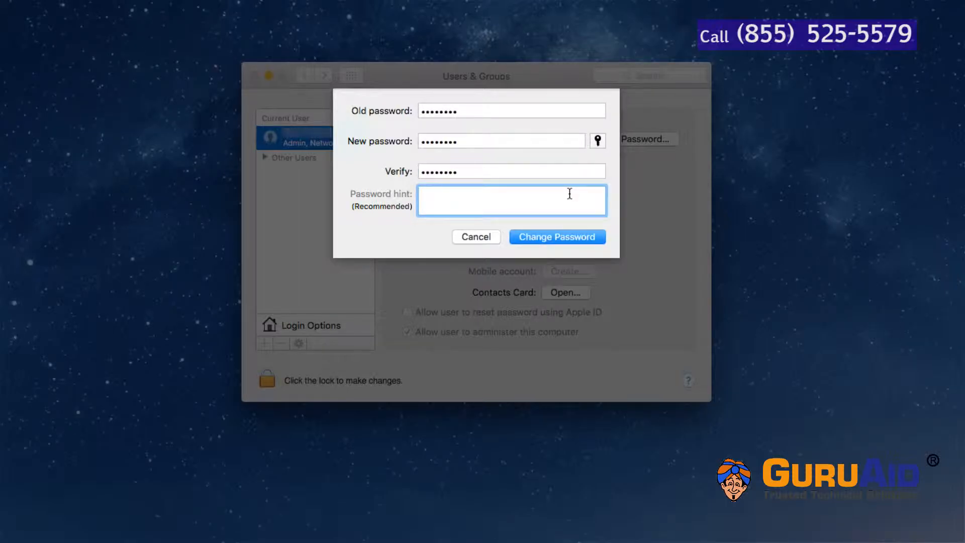
{"action": "type", "text": "Mac"}
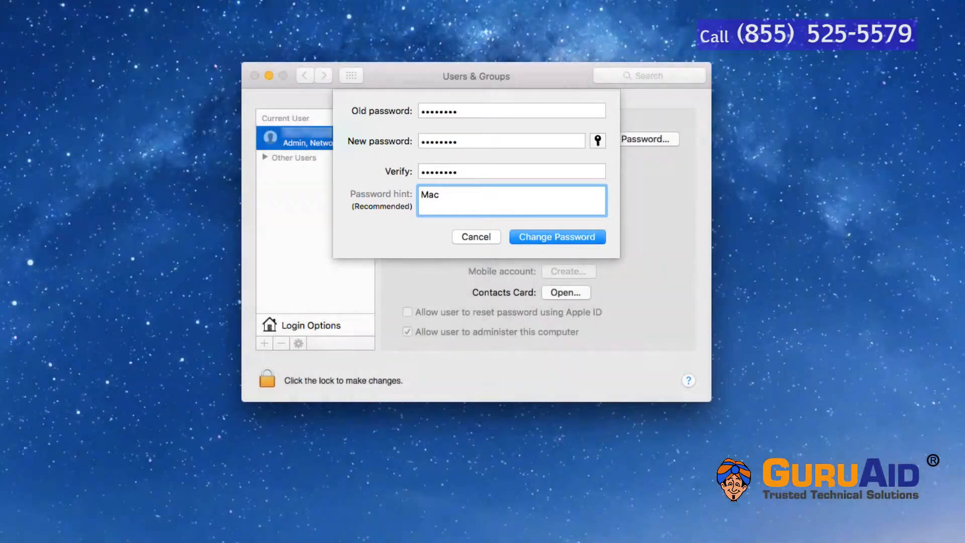
{"action": "left_click", "coordinate": [556, 237]}
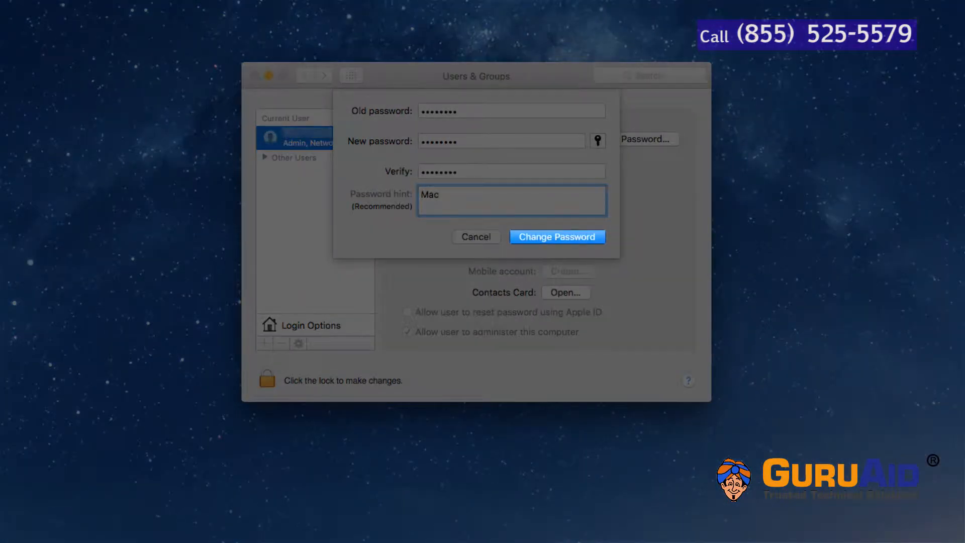
{"action": "left_click", "coordinate": [556, 237]}
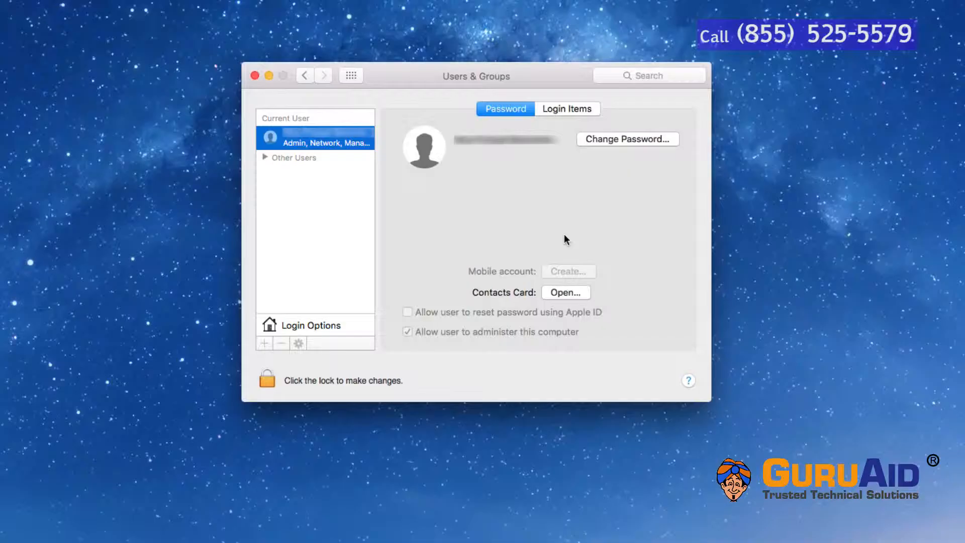